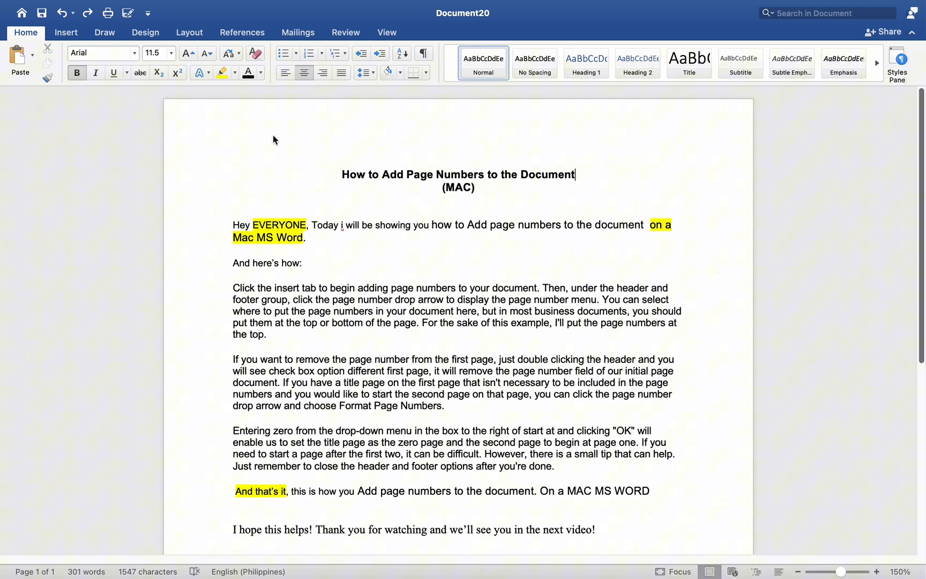
Bring up the Page Number options from the Insert ribbon.
click(65, 33)
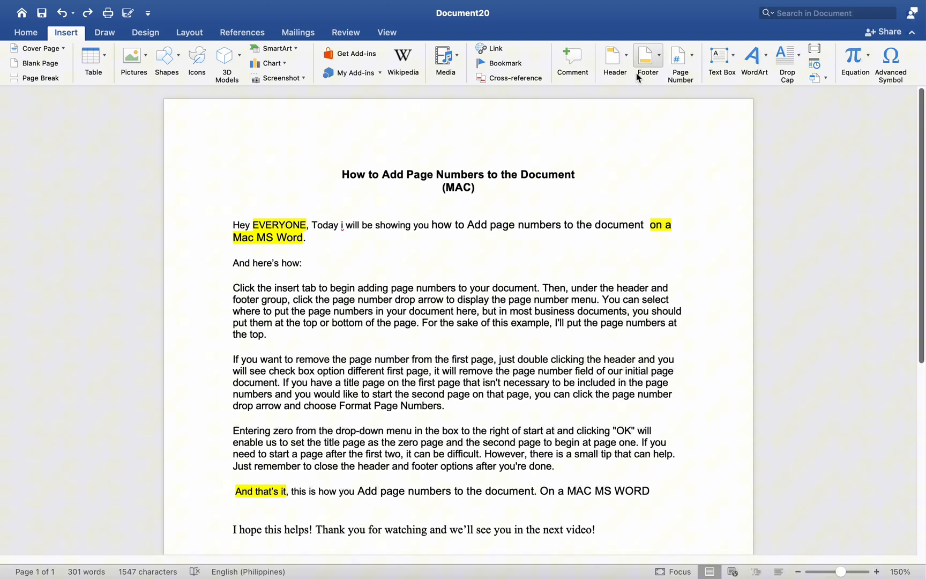
click(679, 62)
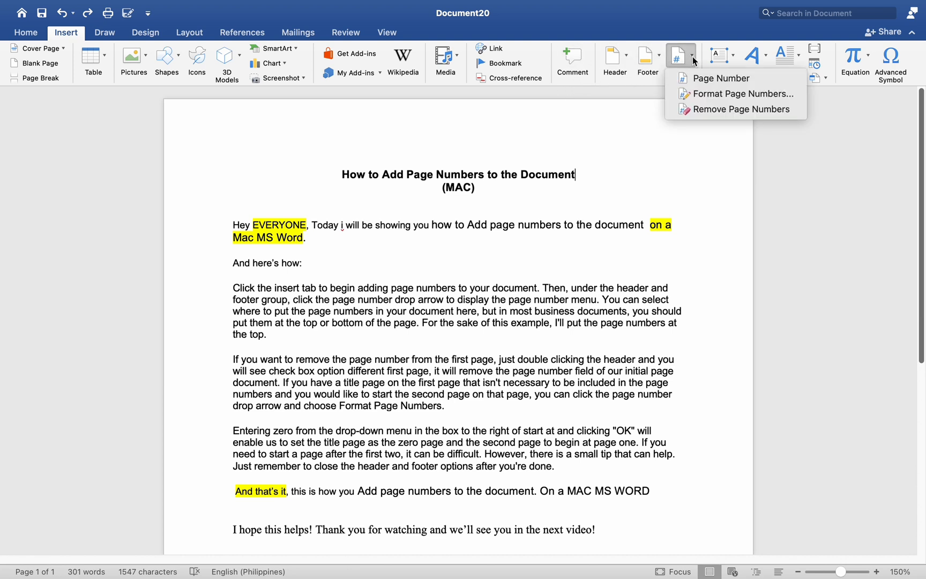
Insert page number 1 at the top of the page (header), right-aligned.
click(722, 78)
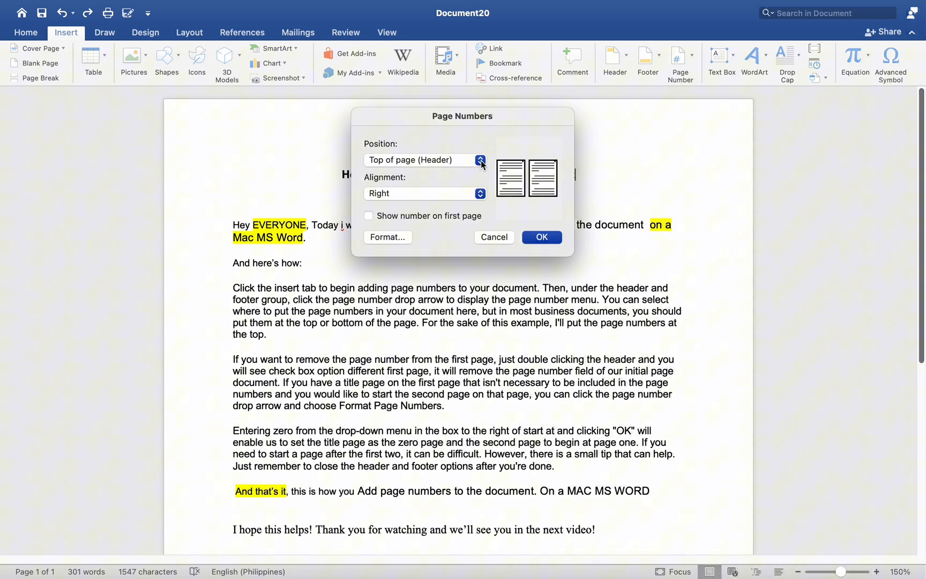
click(481, 159)
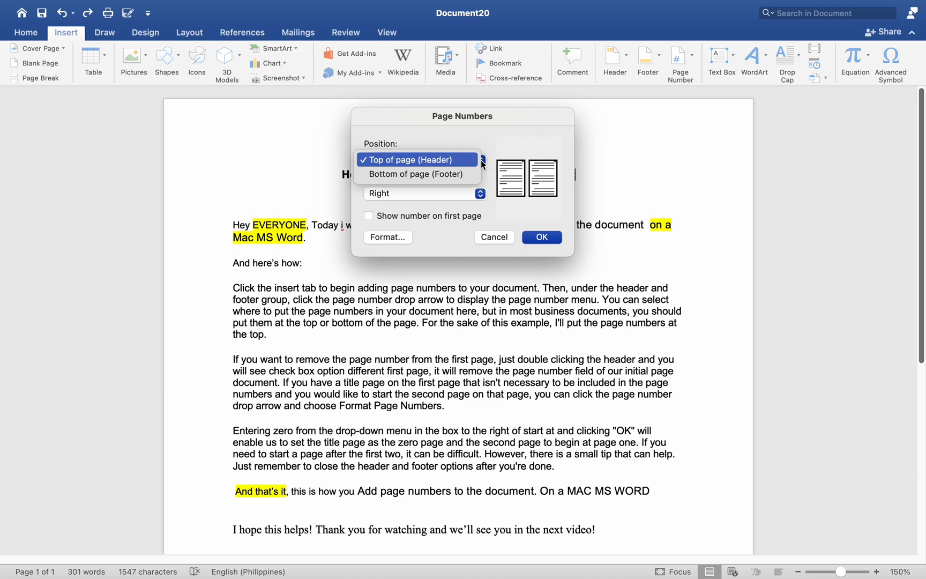
mouse_move(416, 174)
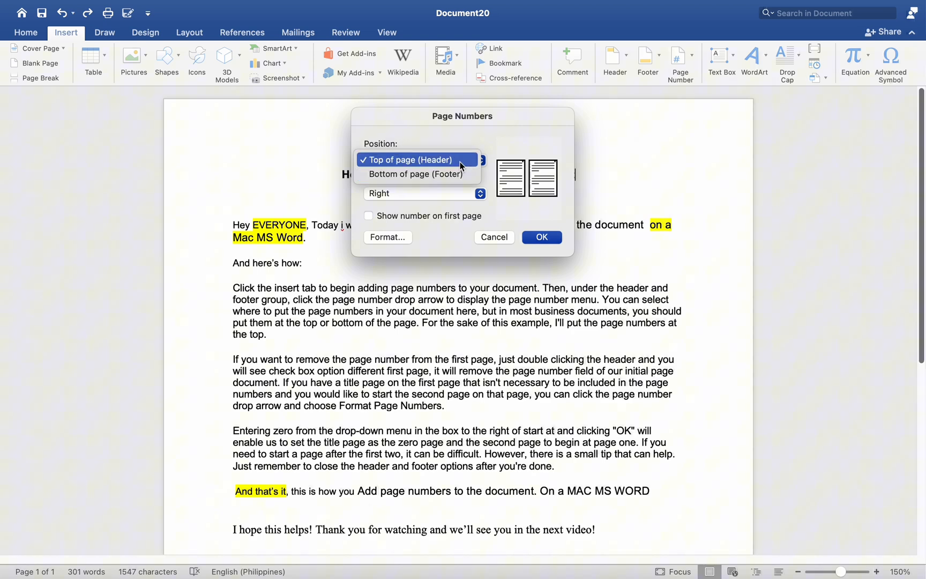
click(407, 160)
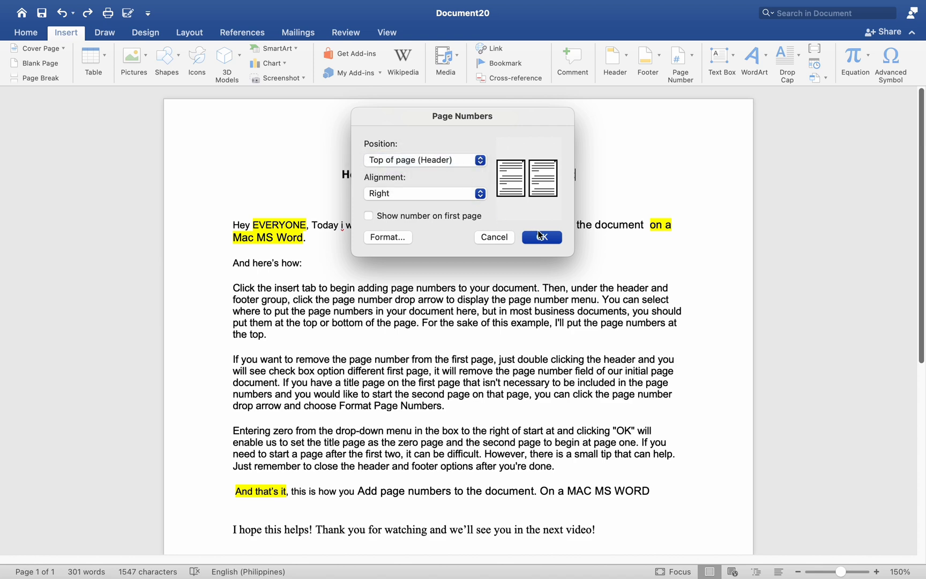
click(541, 237)
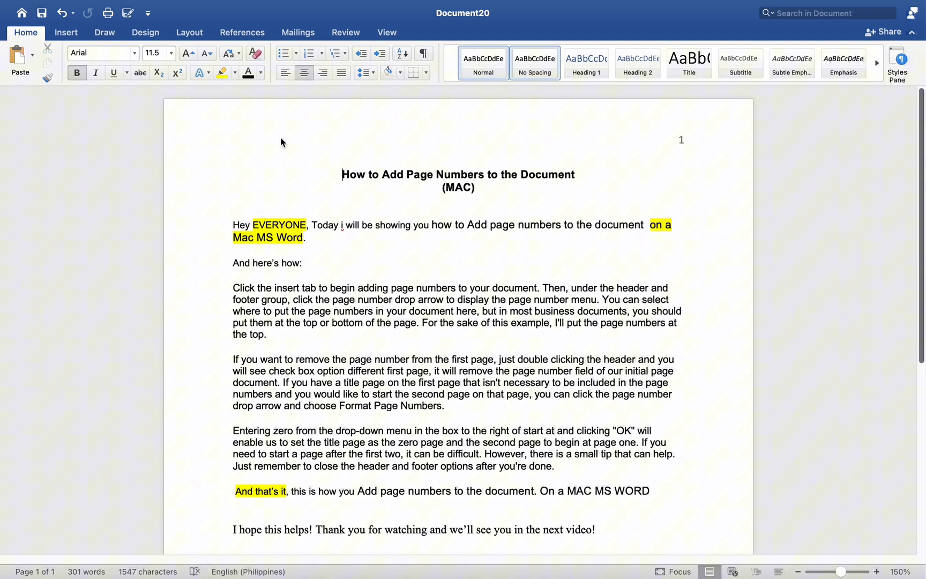
Add the word 'title' to the header beside page number 1, leaving Different First Page off.
double_click(278, 141)
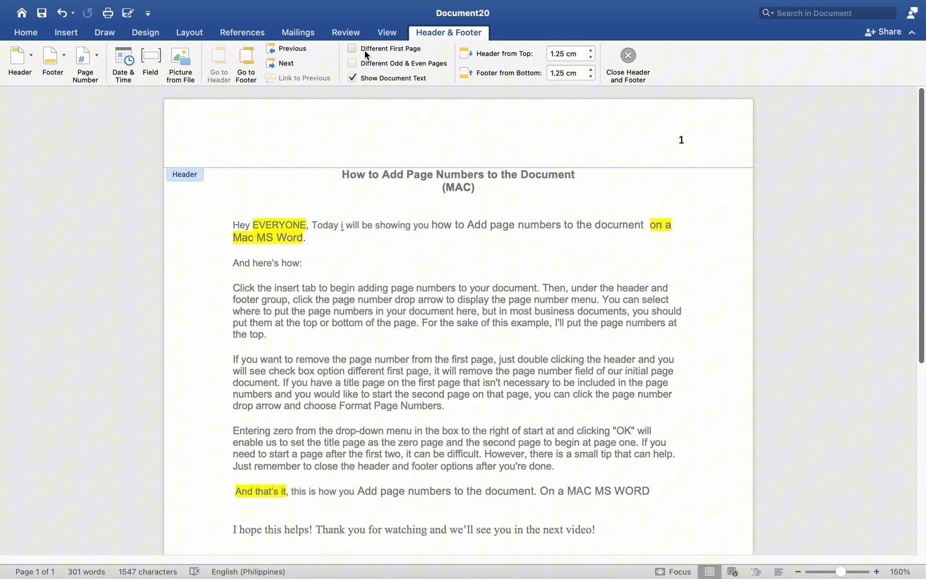
click(353, 49)
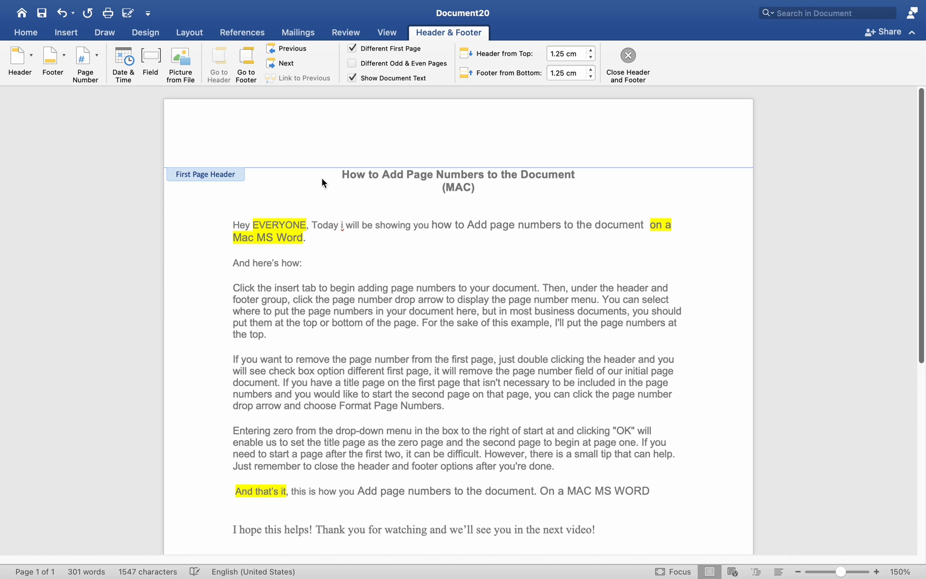
text(tit)
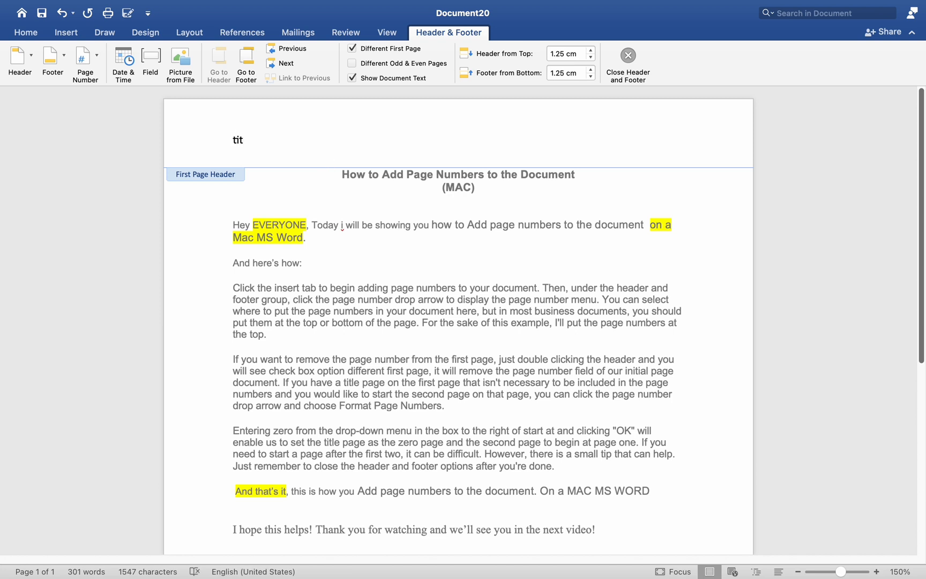
click(352, 48)
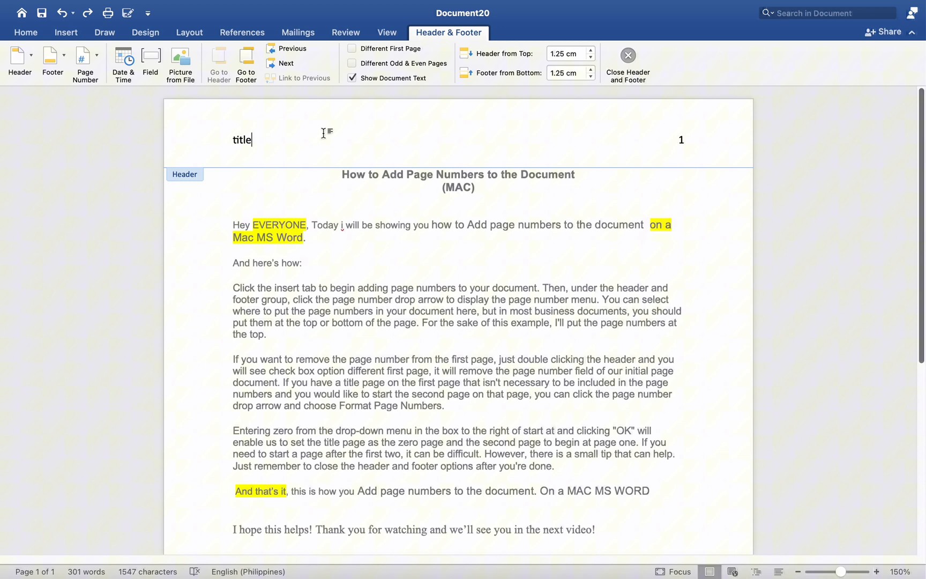
click(96, 58)
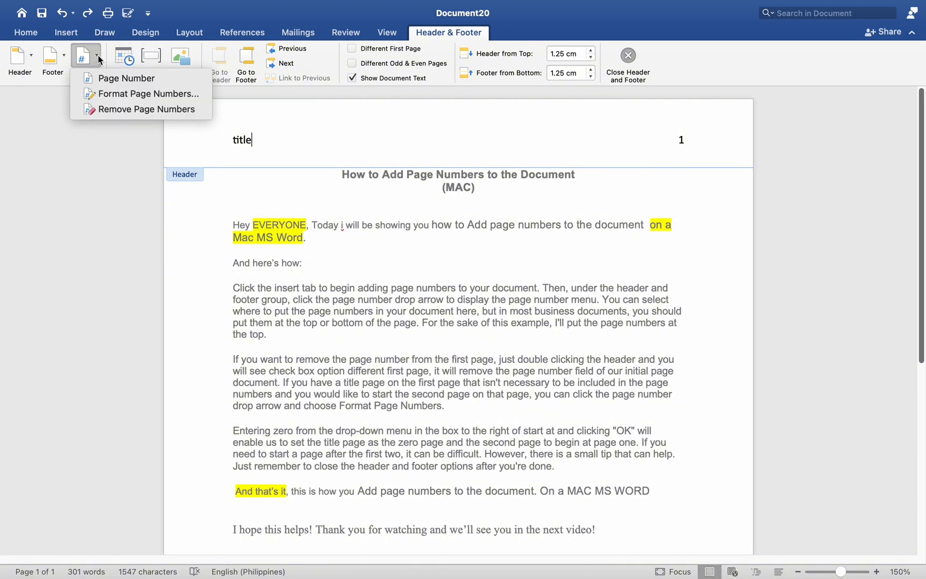
Format the page numbers to start at 0 instead of 1.
click(149, 93)
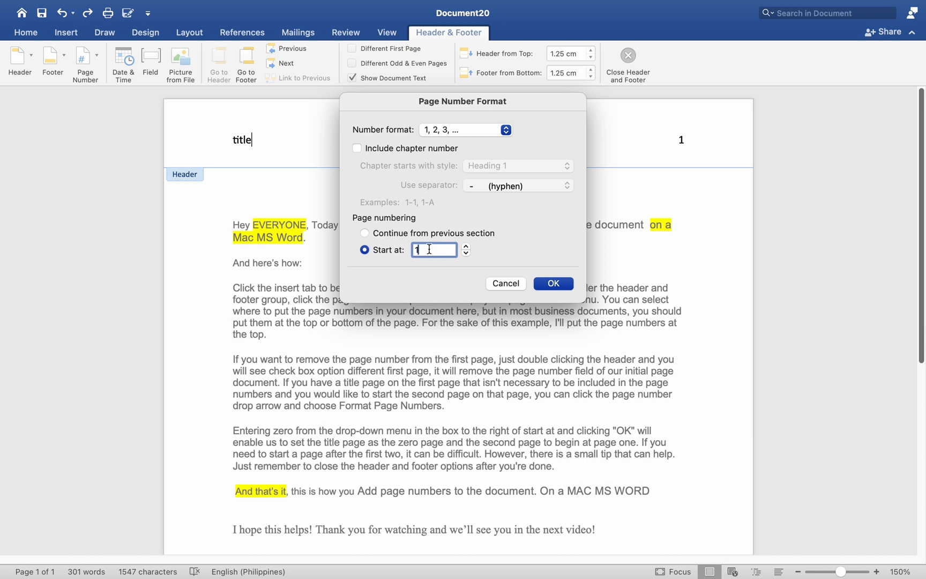
text(0)
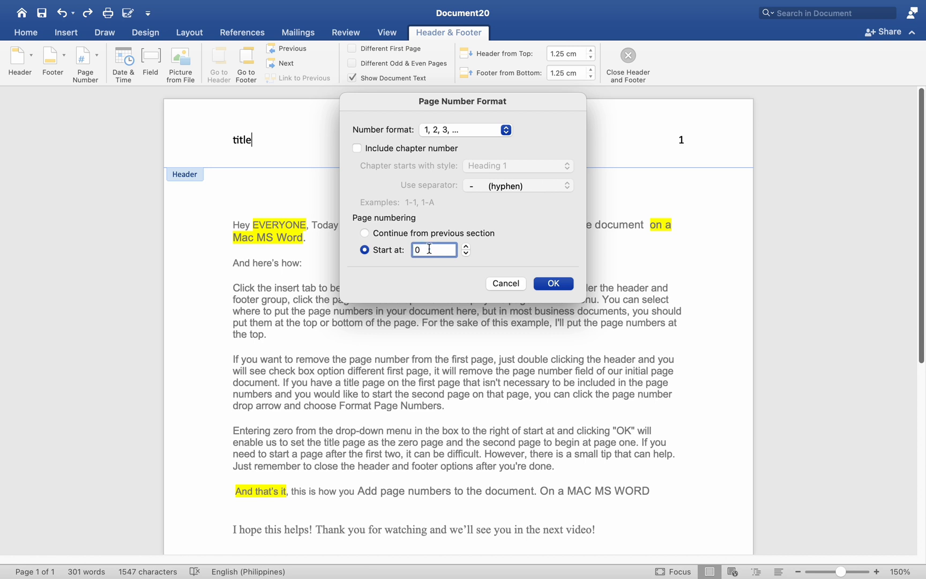
click(552, 283)
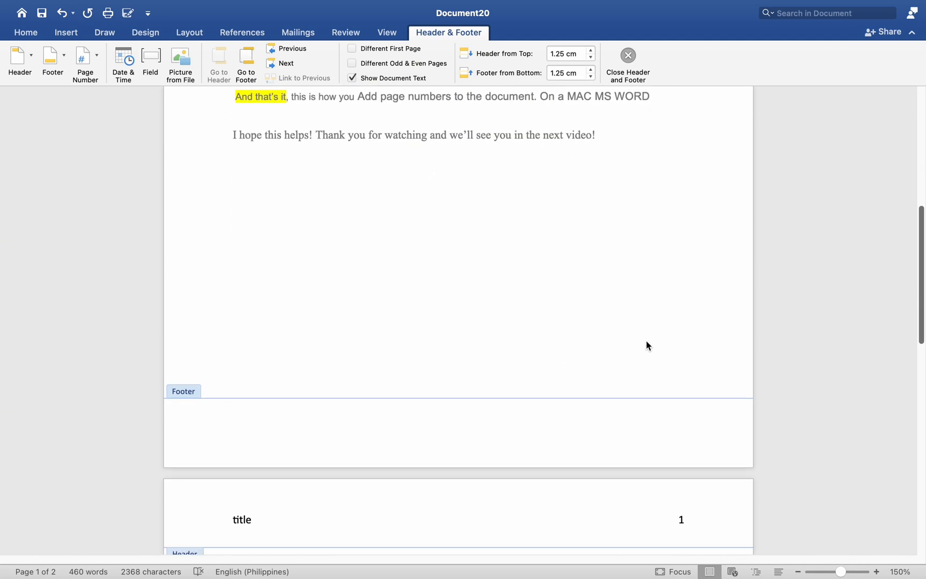
Check the headers show 'title' with page 0, then close header editing.
scroll(down, 3)
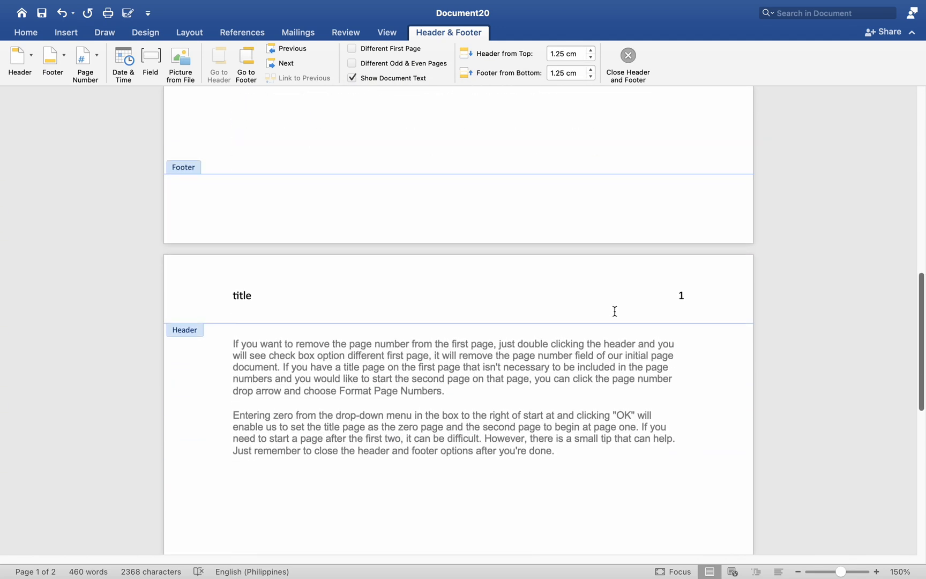
scroll(down, 3)
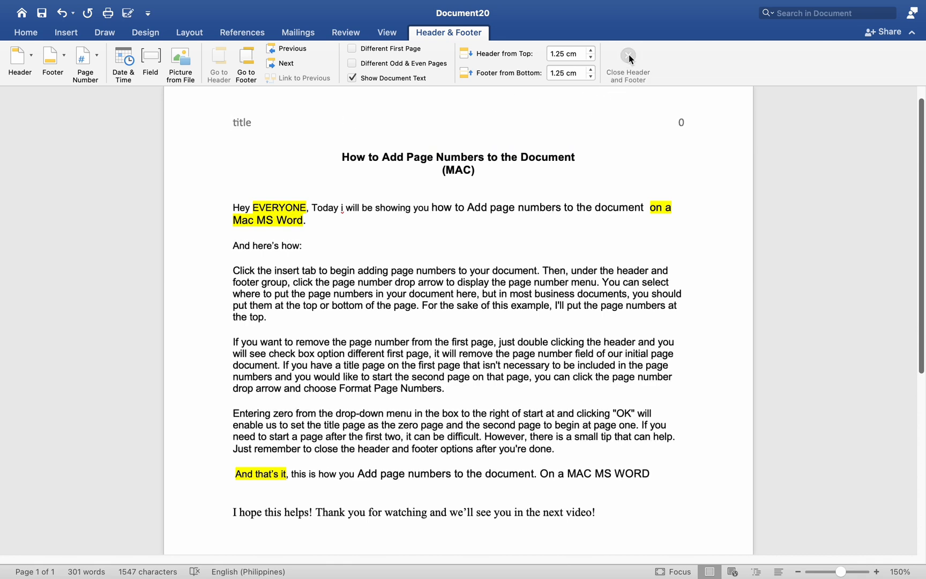
click(628, 59)
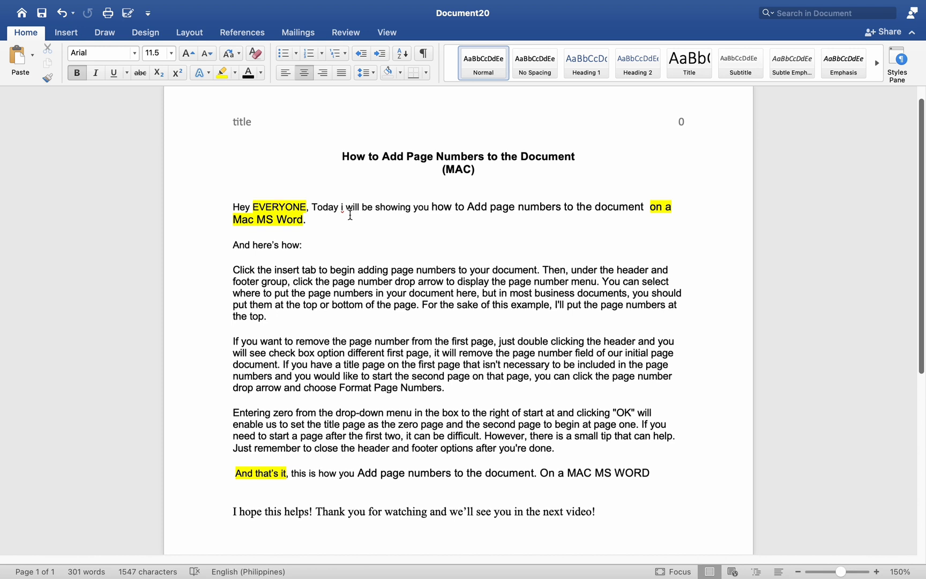